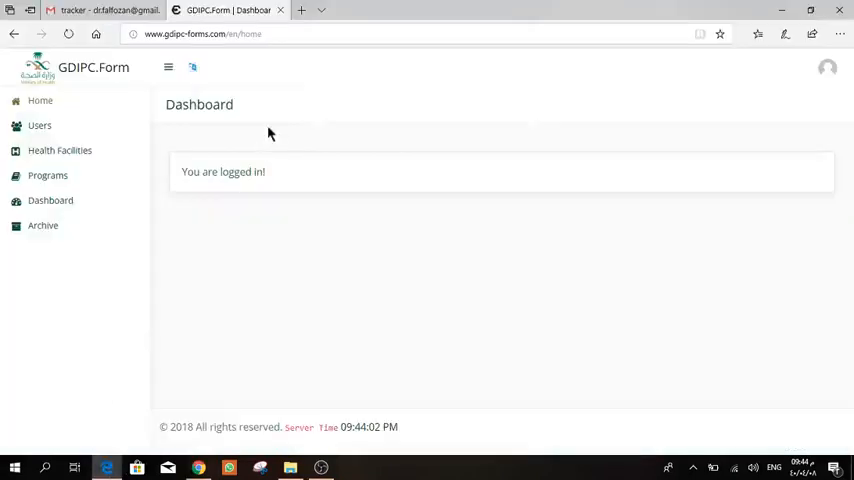
Glance at the interface language choices, then go to the Users List page
click(191, 67)
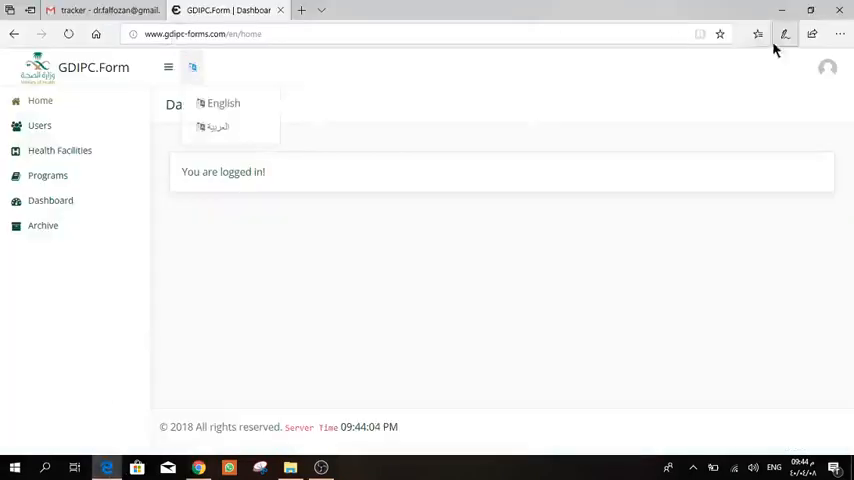
click(827, 67)
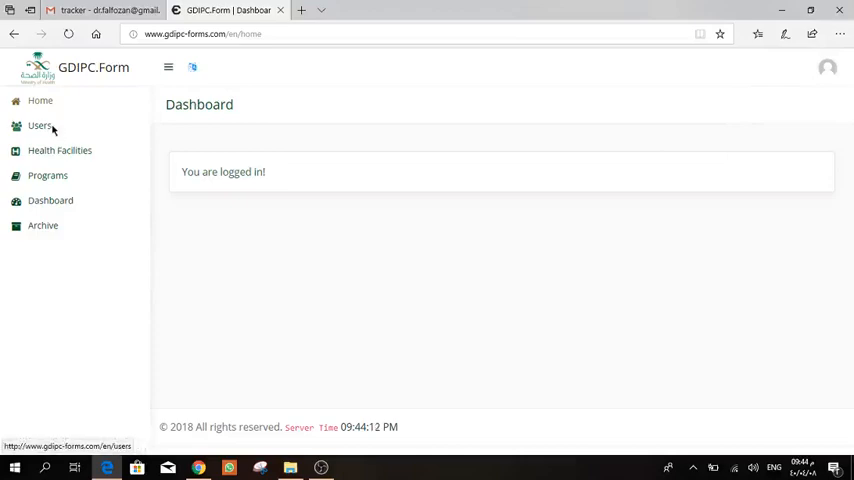
click(40, 125)
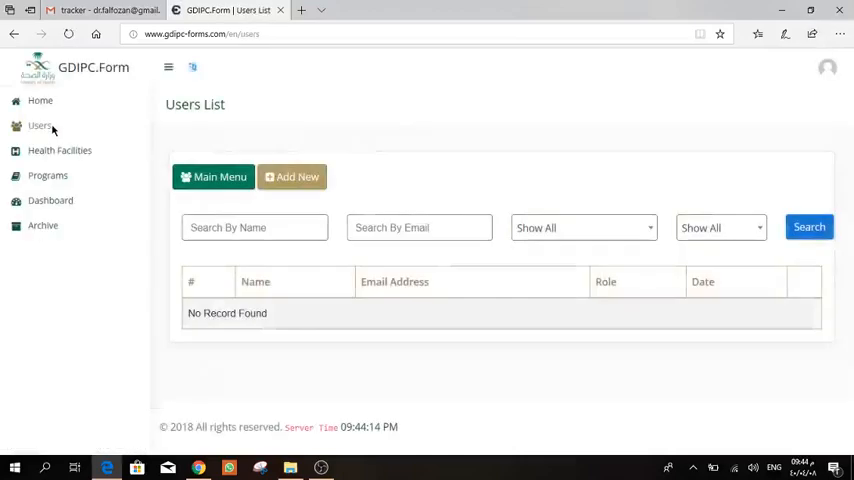
mouse_move(394, 137)
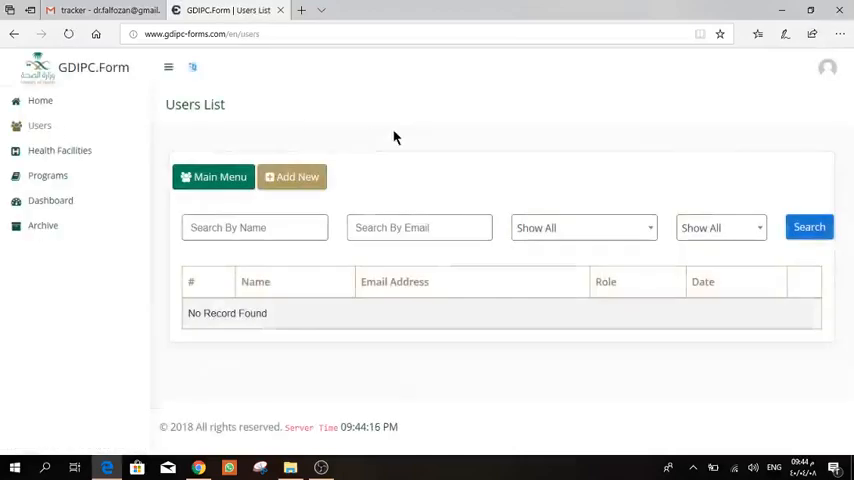
Review the blank Add New User form and return to the Users List
click(291, 177)
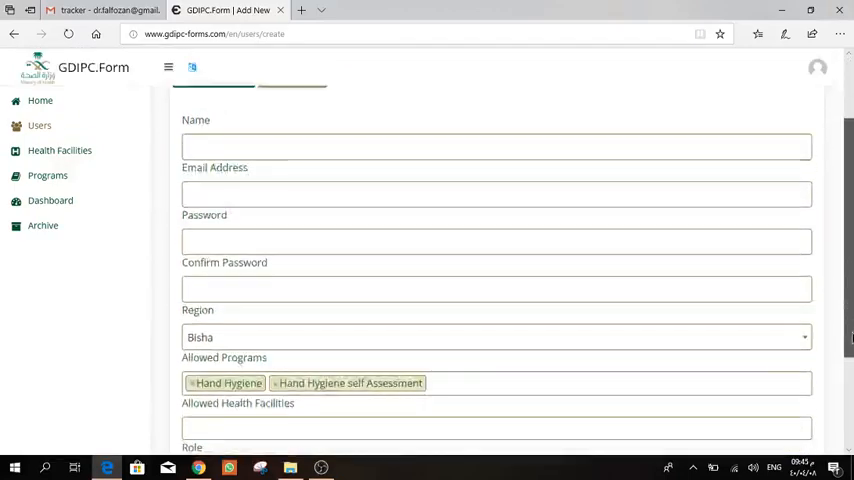
scroll(down, 3)
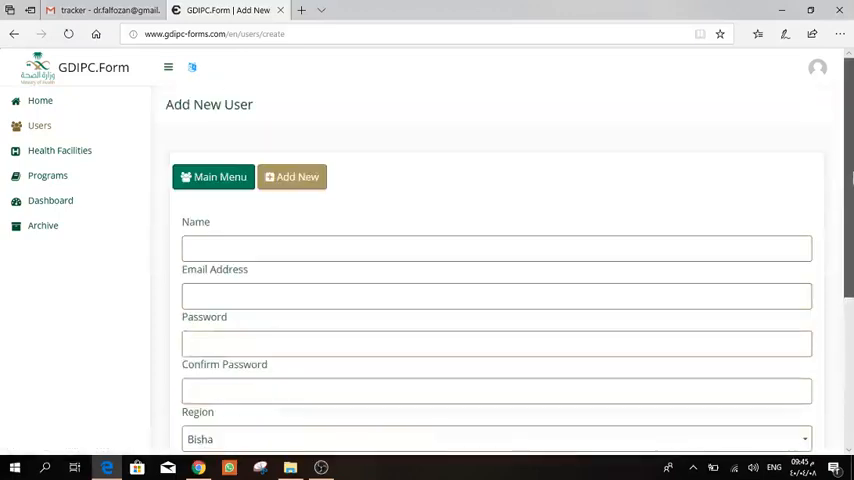
click(213, 177)
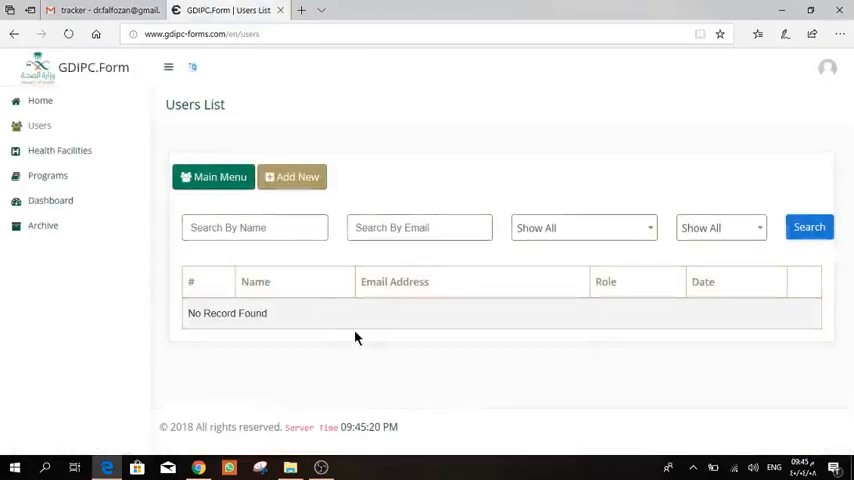
click(254, 227)
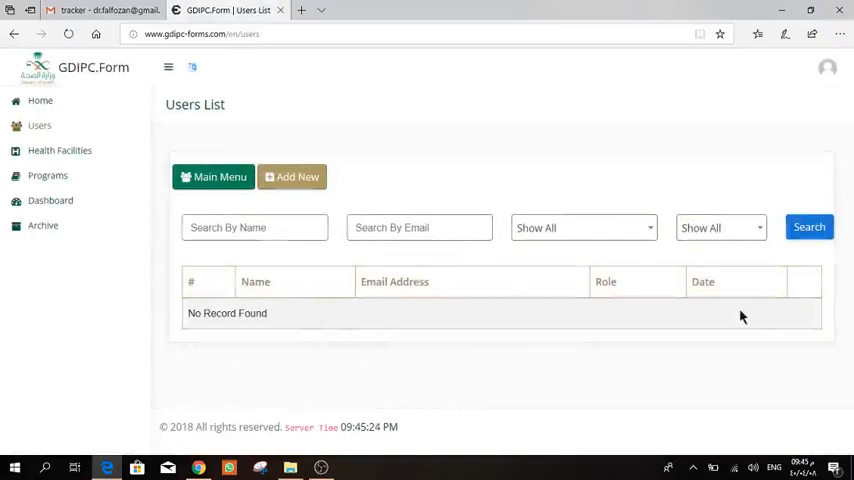
mouse_move(815, 323)
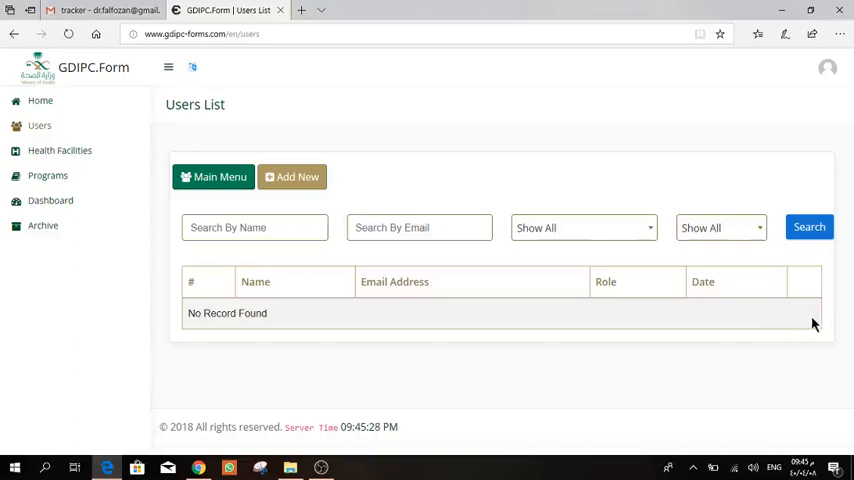
mouse_move(769, 330)
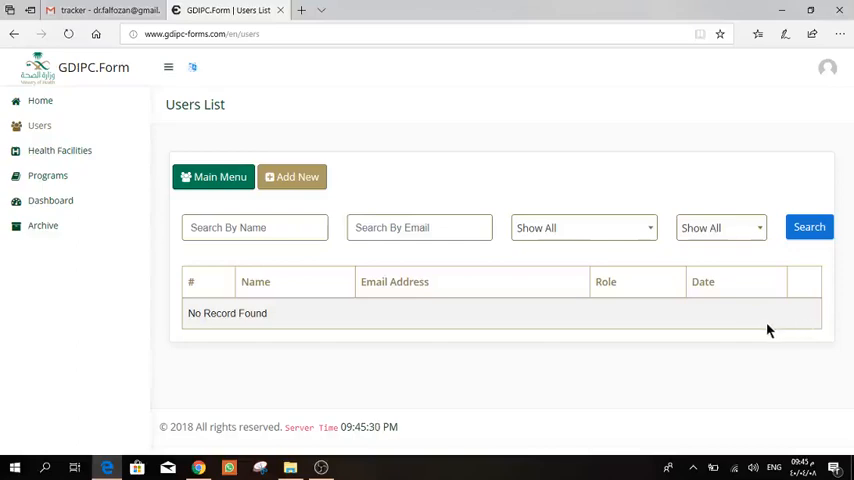
mouse_move(797, 328)
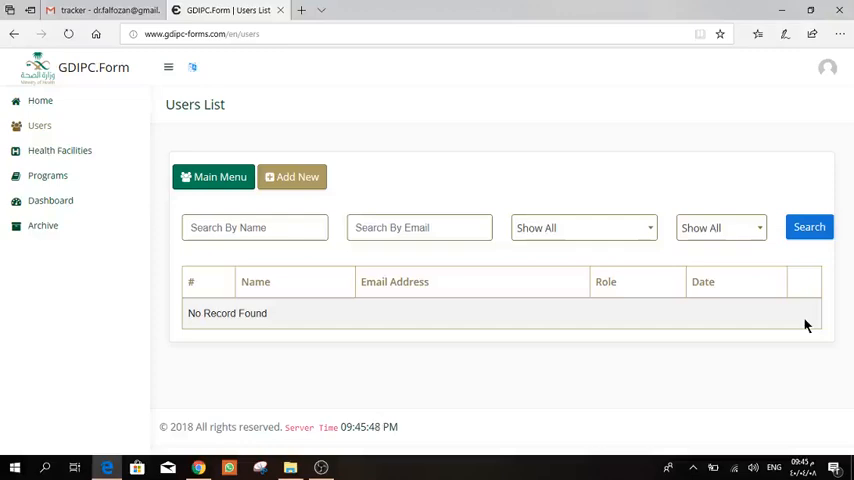
mouse_move(349, 386)
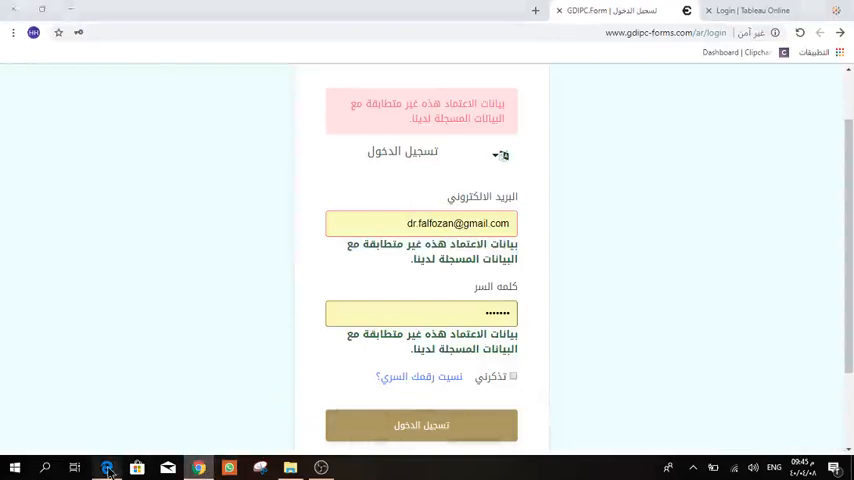
click(421, 425)
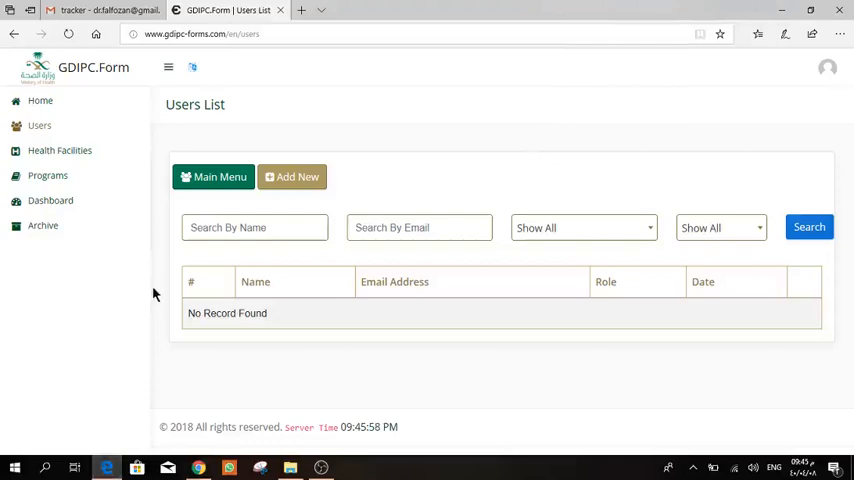
Browse the Health Facilities list and AlBashayer General Hospital's edit form, leaving it unchanged
click(59, 150)
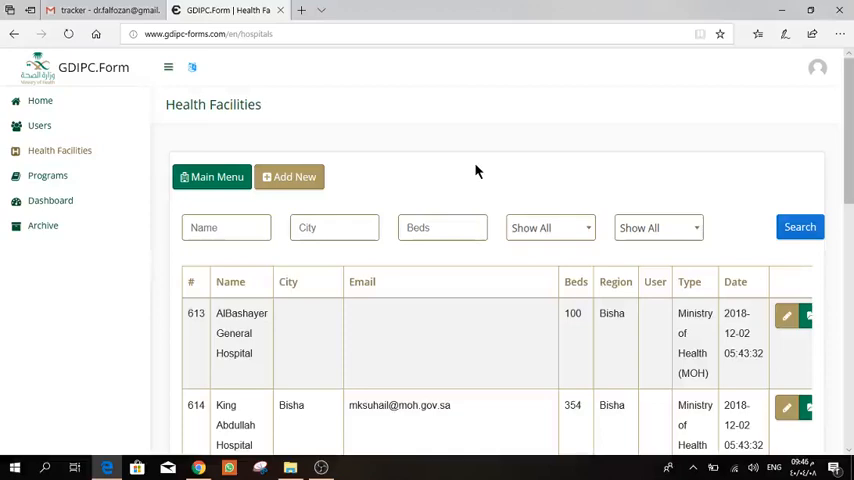
mouse_move(786, 313)
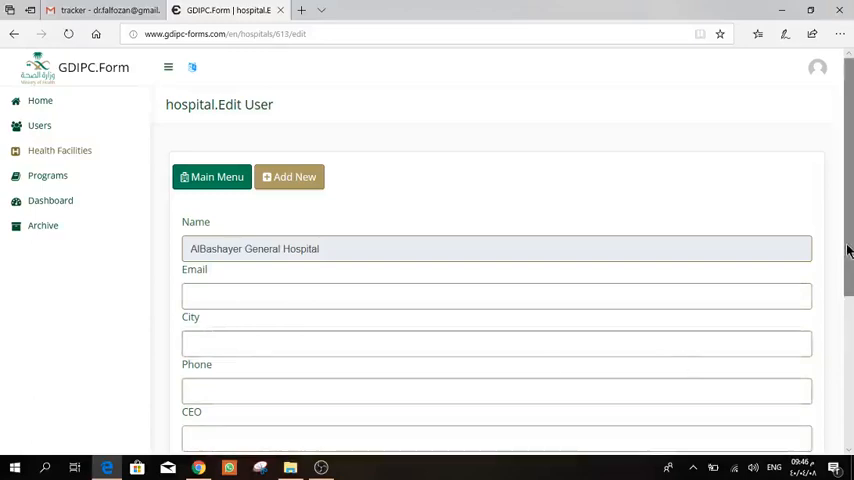
scroll(down, 3)
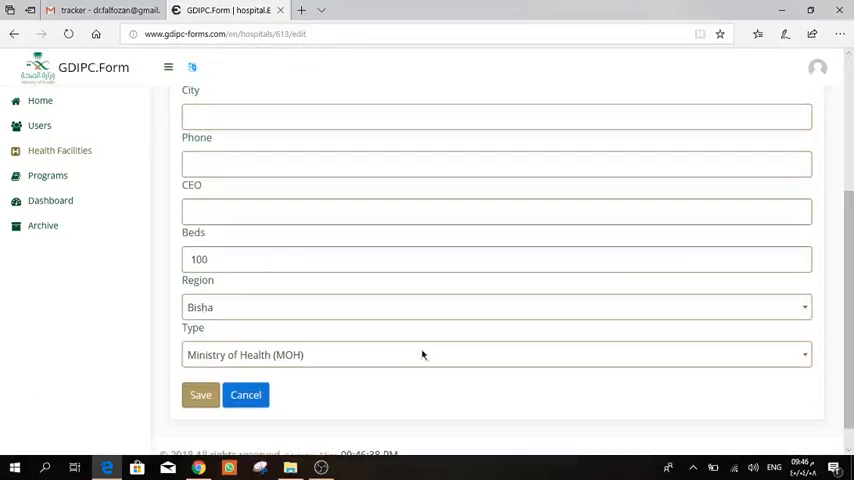
mouse_move(430, 345)
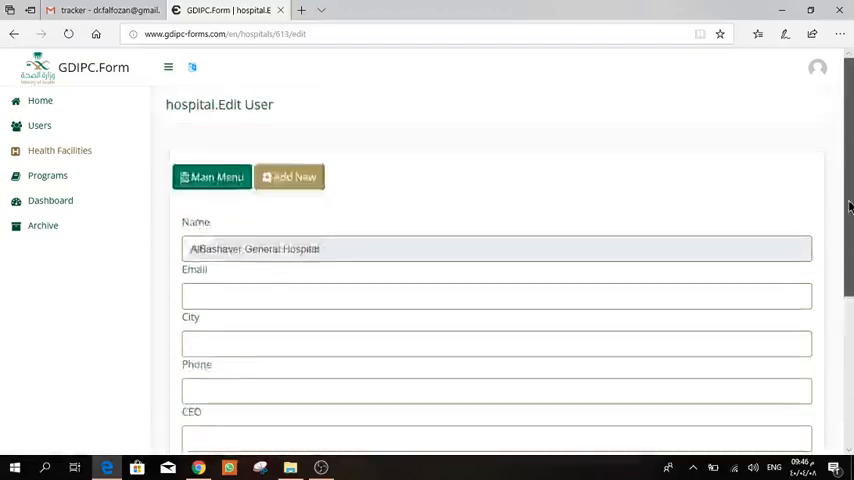
click(211, 177)
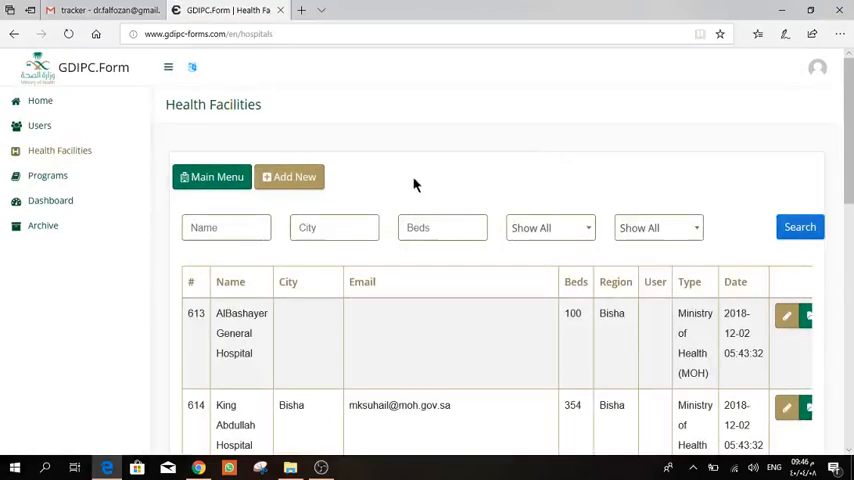
mouse_move(140, 270)
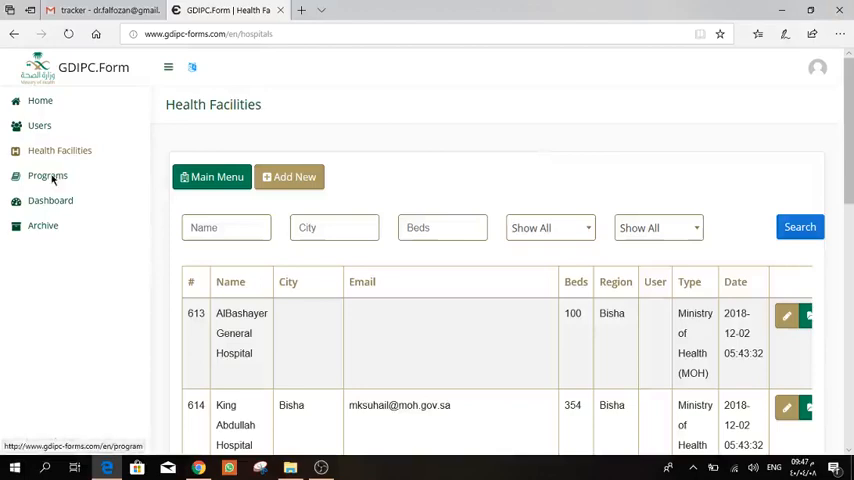
Go to Programs and attempt the CSSD program, which reports no permission to access the facility
click(47, 175)
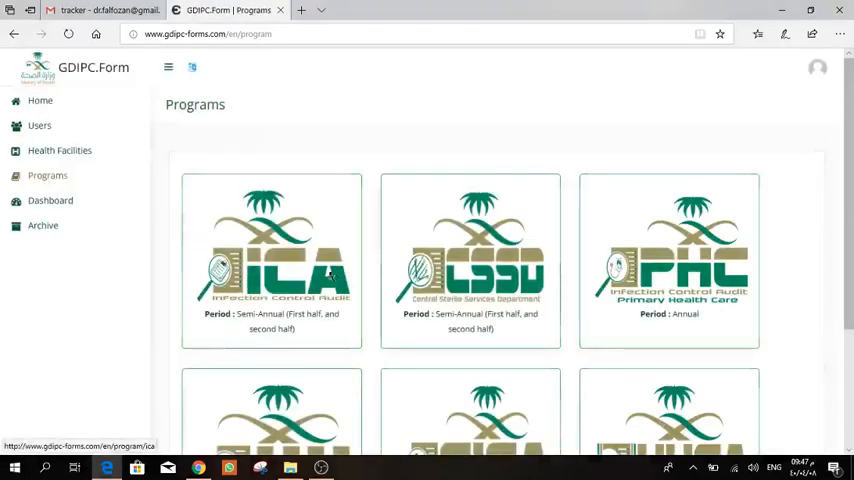
click(470, 260)
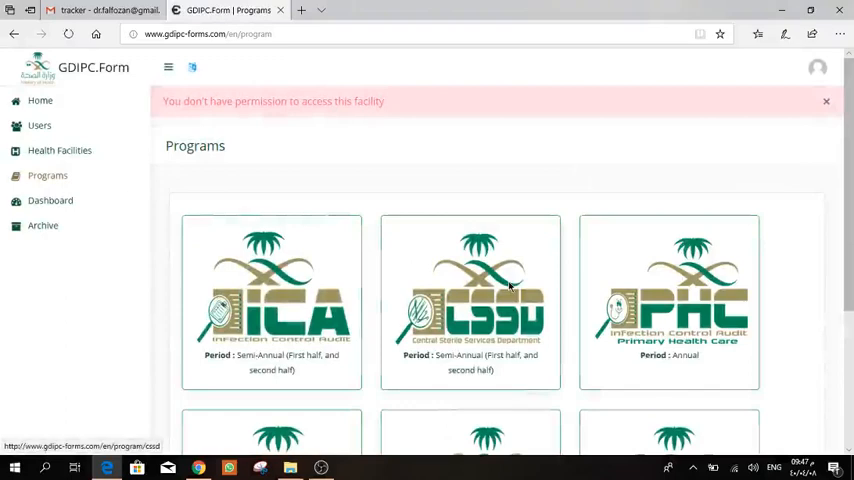
mouse_move(115, 247)
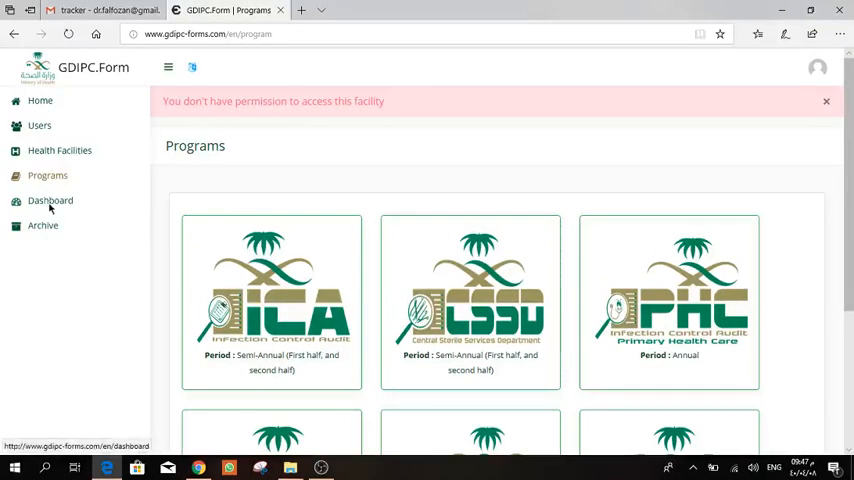
Load the hand hygiene dashboard for Bisha's AlBashayer General Hospital and view October–November 2018 results
click(50, 200)
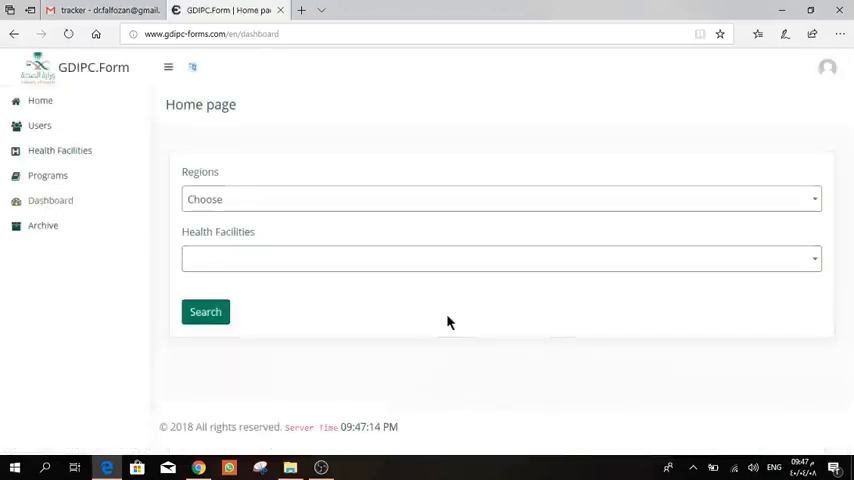
click(500, 199)
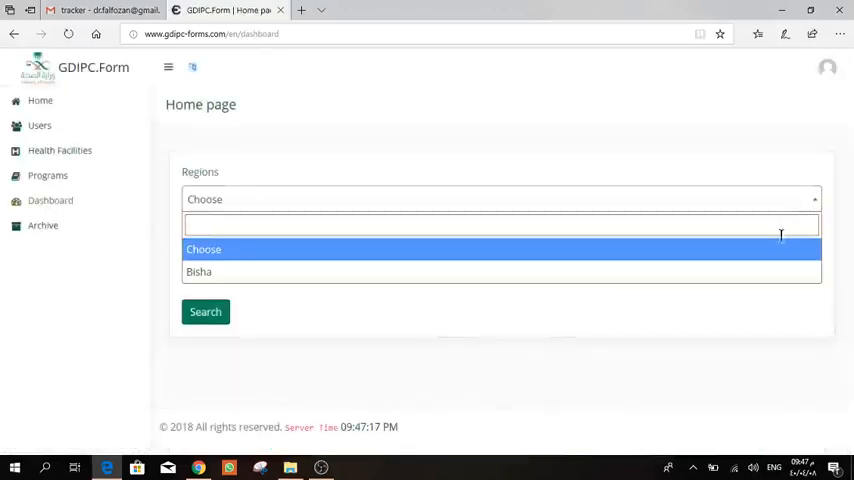
click(198, 271)
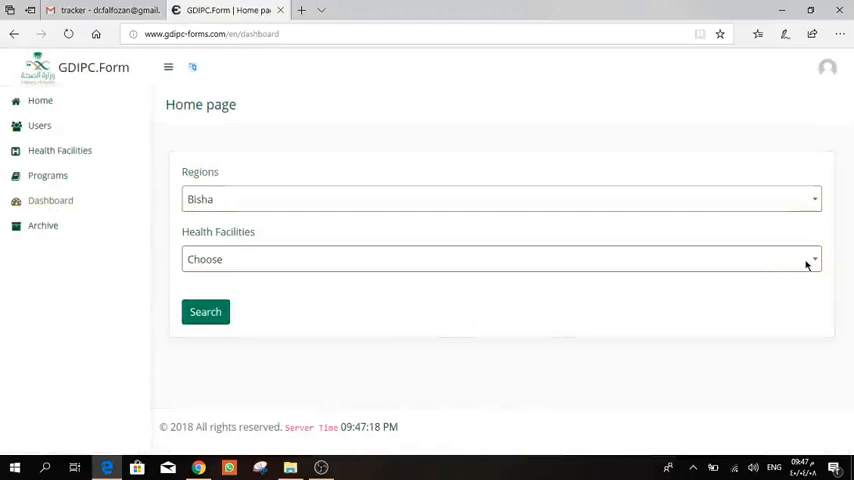
click(500, 259)
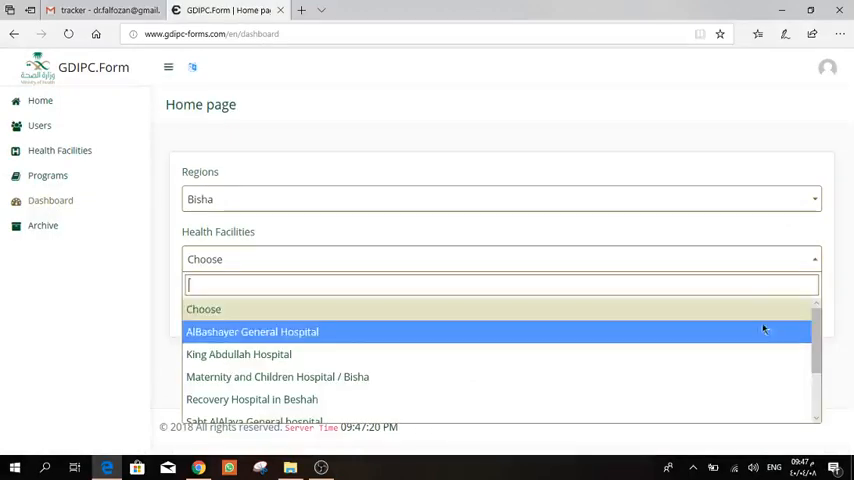
click(252, 331)
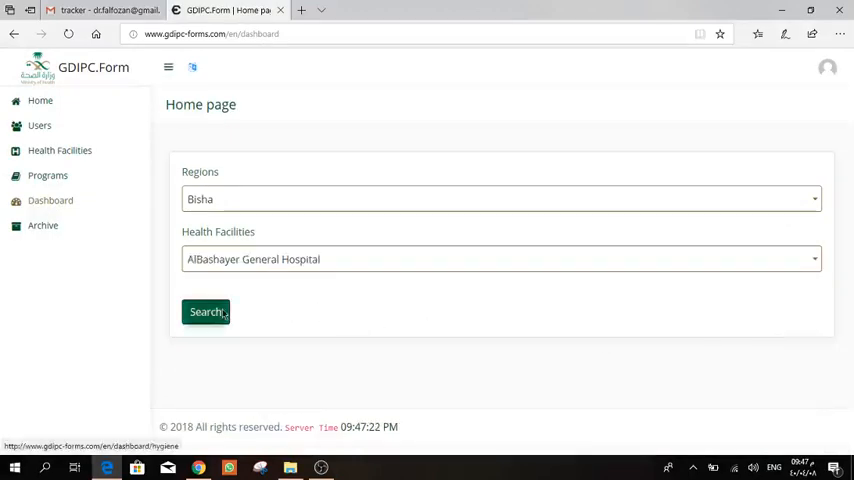
click(206, 311)
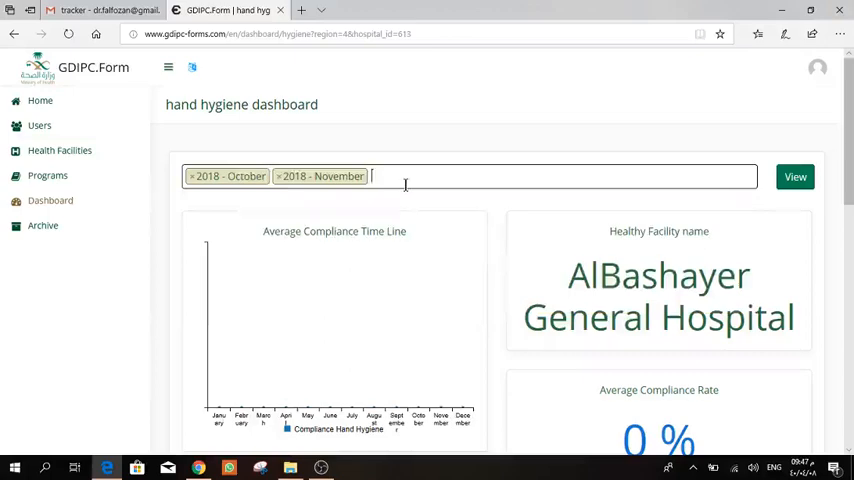
mouse_move(795, 177)
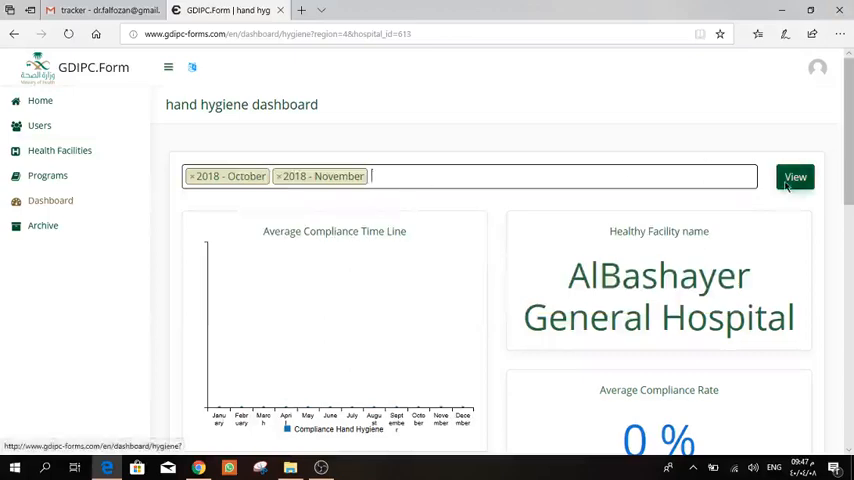
click(795, 177)
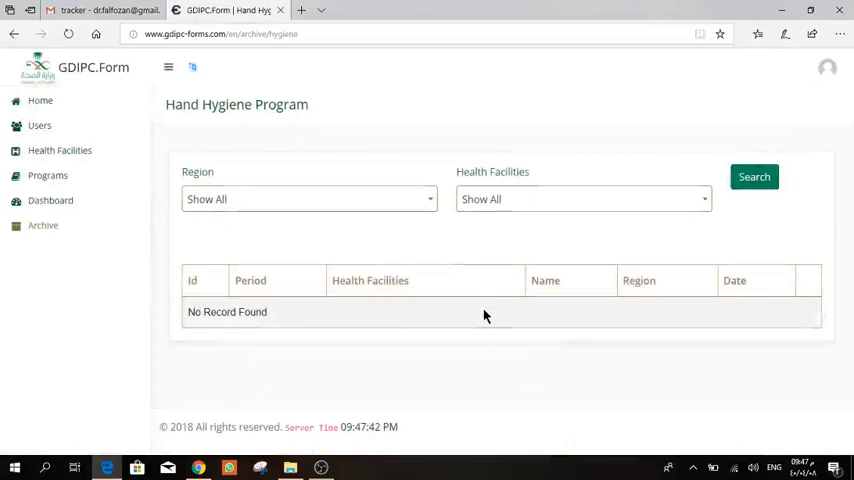
mouse_move(480, 387)
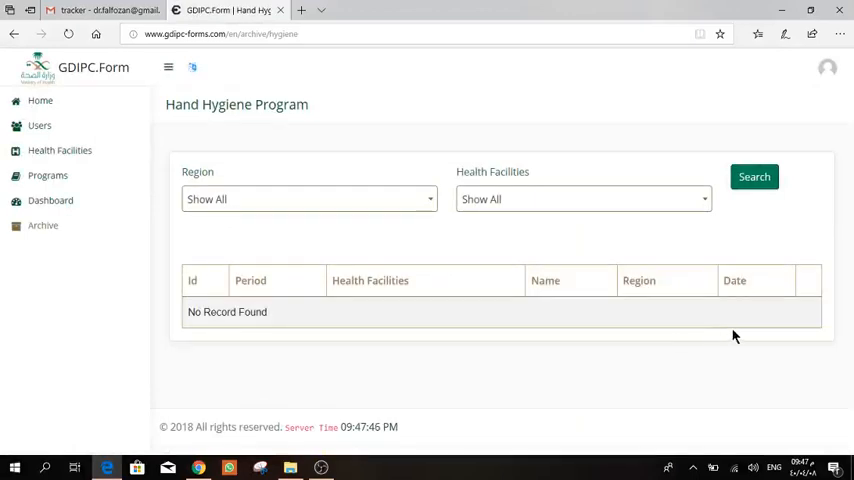
View the Hand Hygiene Program archive, which shows No Record Found
click(321, 467)
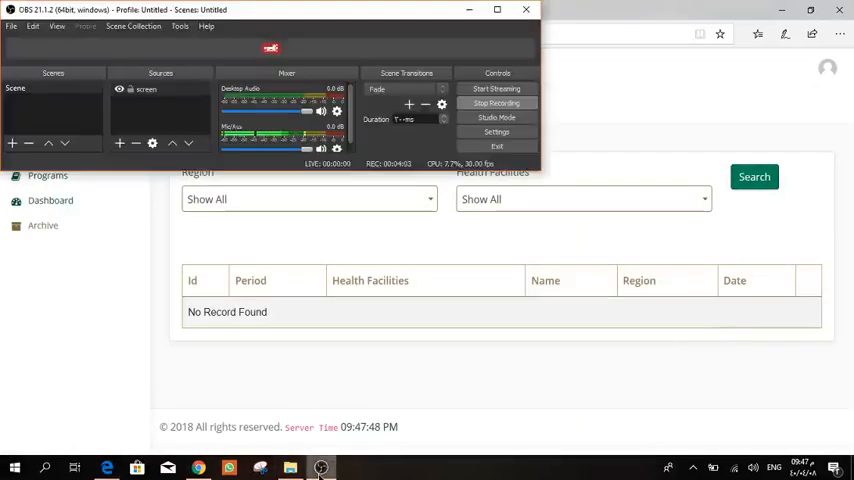